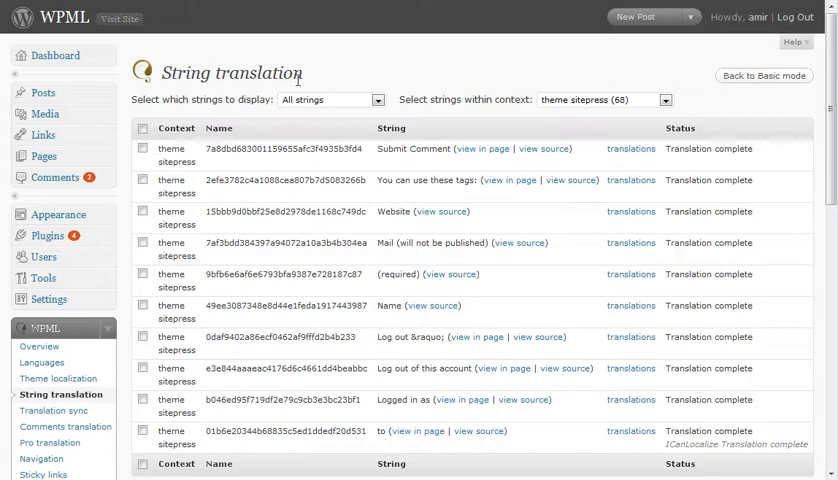
mouse_move(365, 195)
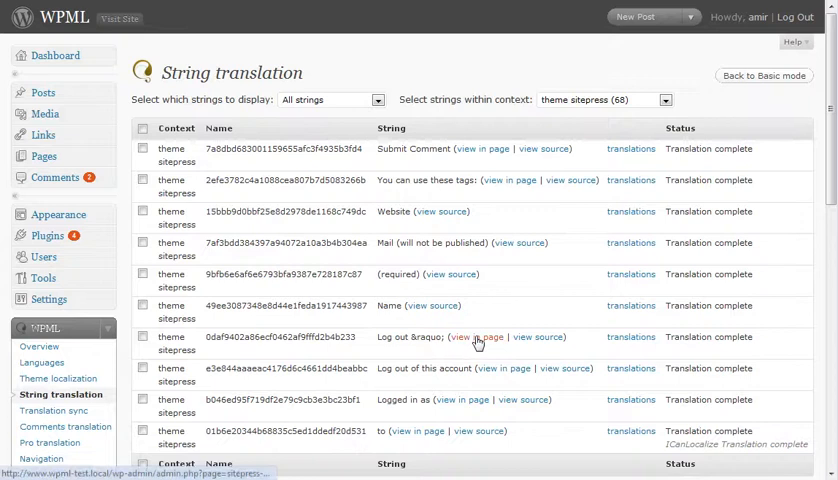
Step: Locate the 'to' string row and preview where it appears on the live page
scroll(down, 3)
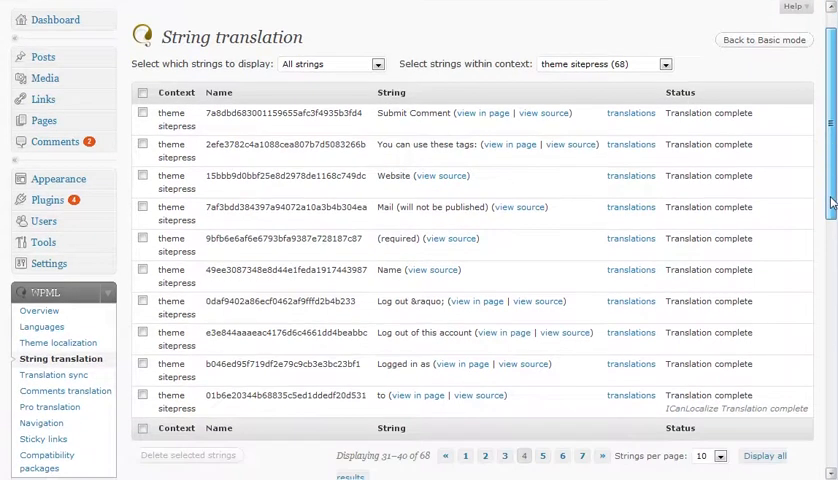
scroll(down, 3)
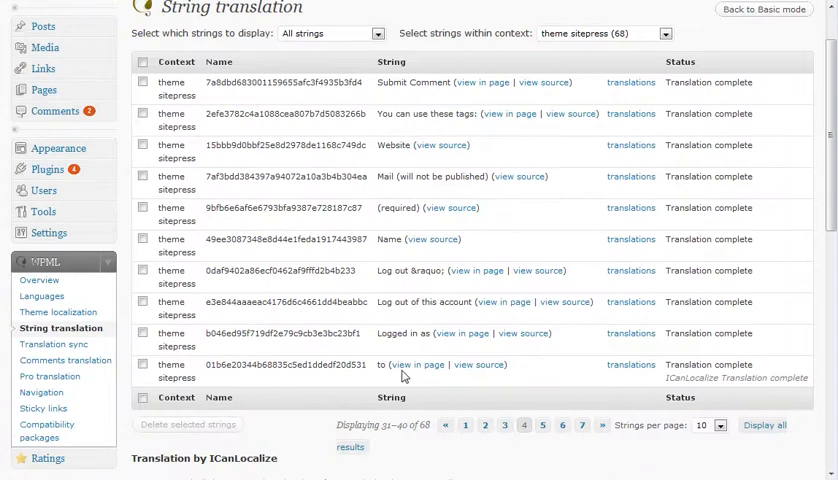
double_click(385, 364)
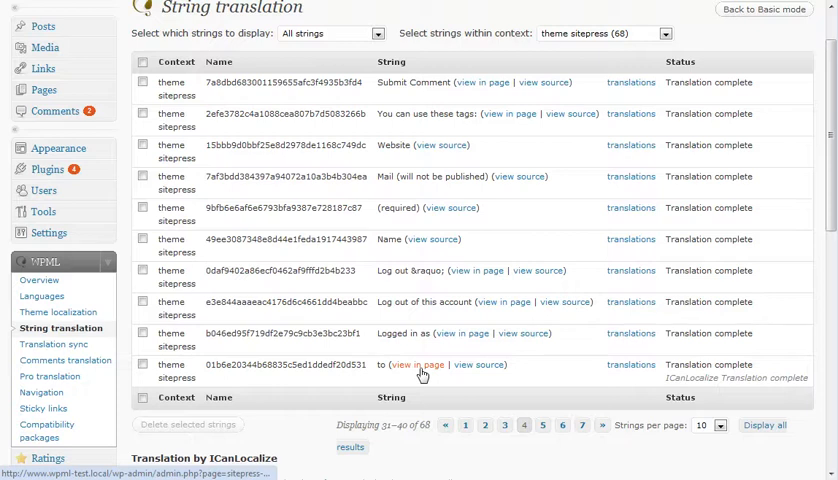
click(411, 364)
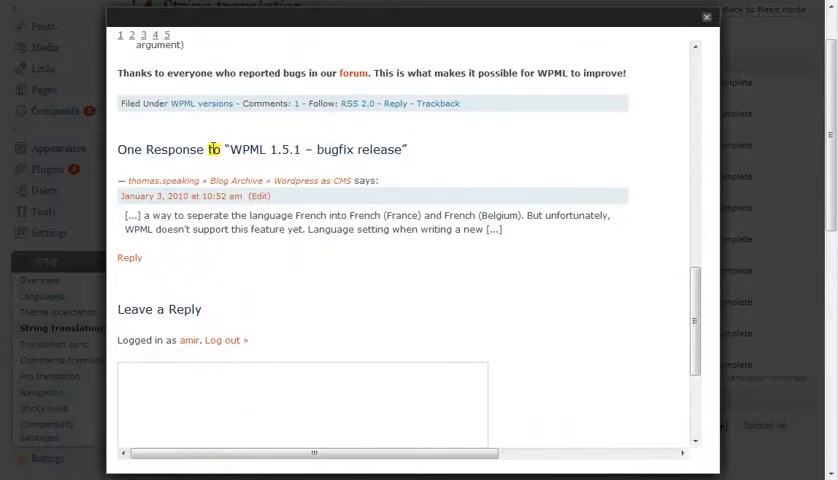
Step: Inspect the highlighted 'to' in the comments heading, then close the page preview
double_click(214, 149)
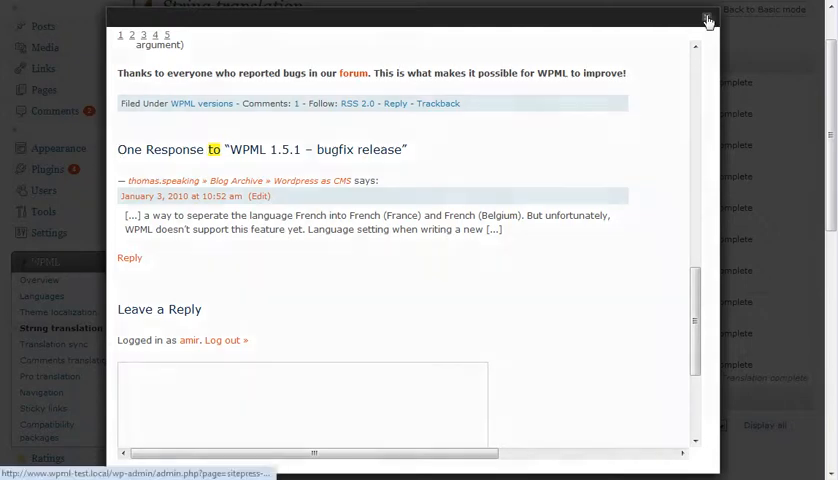
click(707, 18)
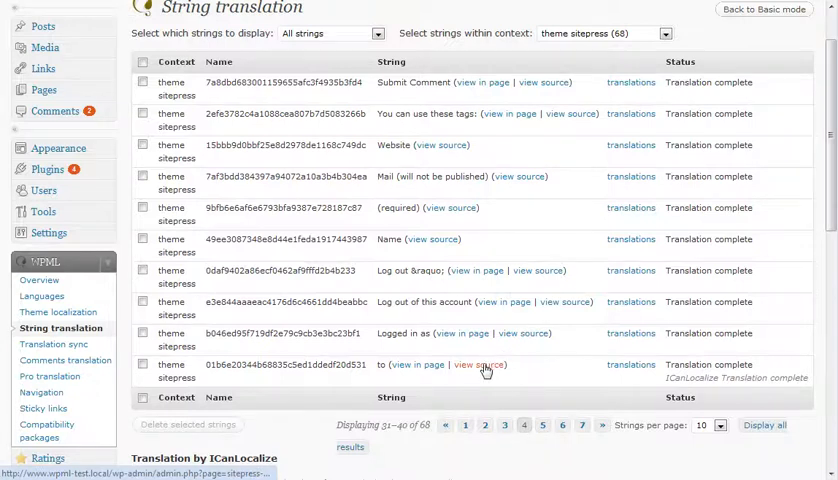
click(479, 364)
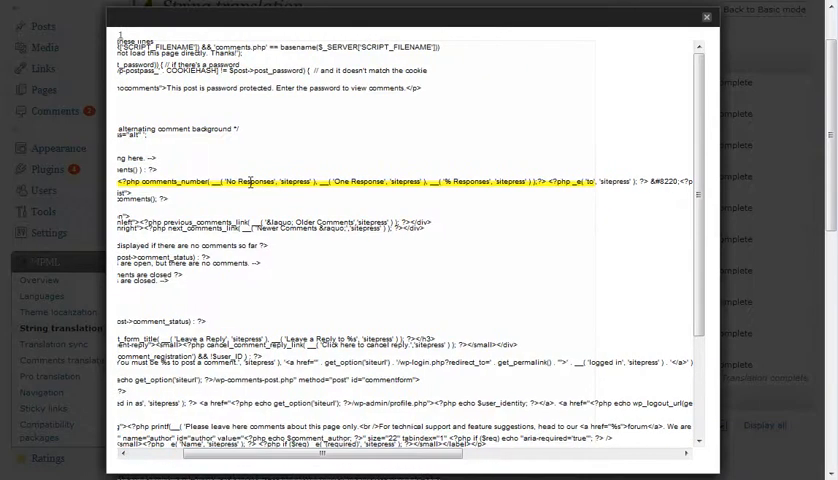
mouse_move(488, 180)
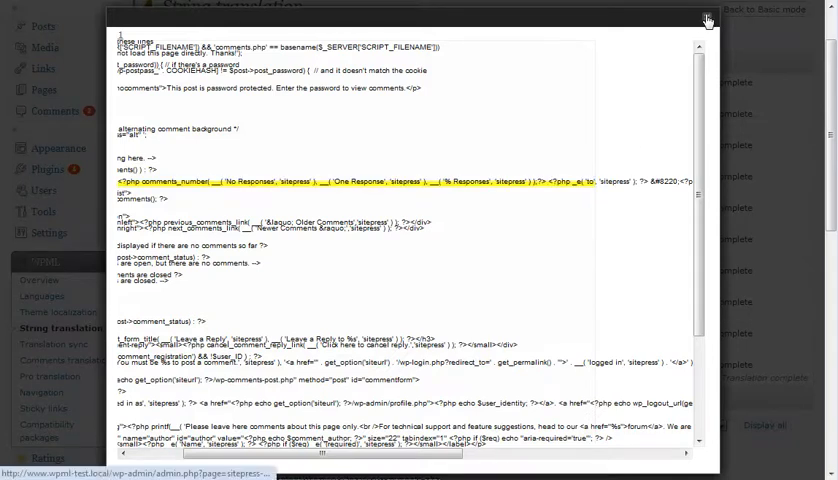
click(707, 18)
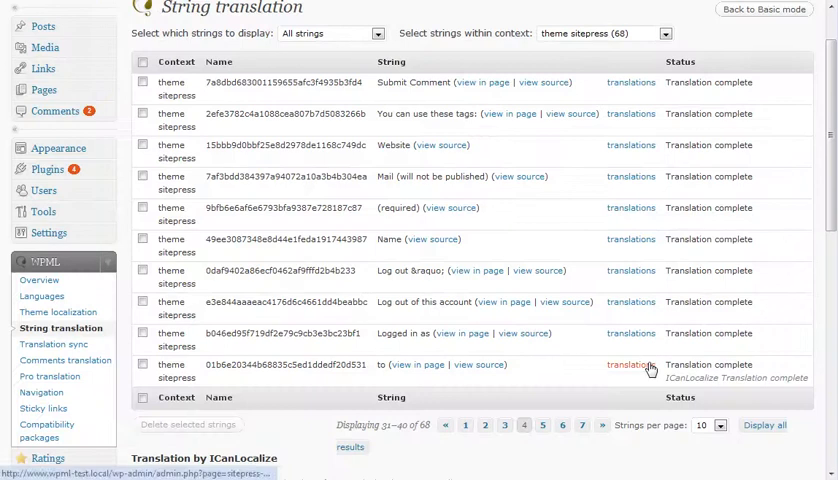